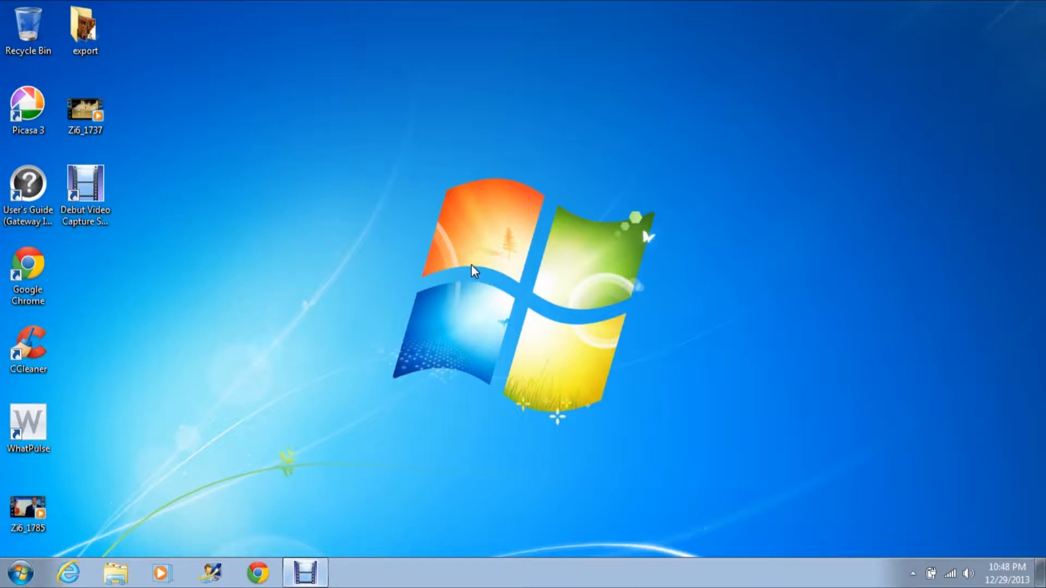
pyautogui.moveTo(223, 505)
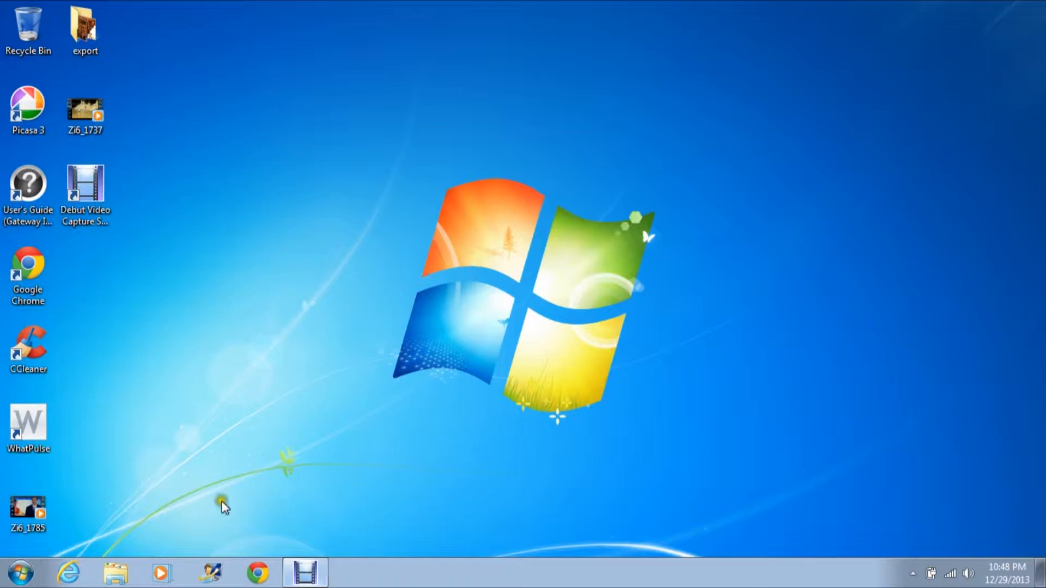
pyautogui.moveTo(577, 299)
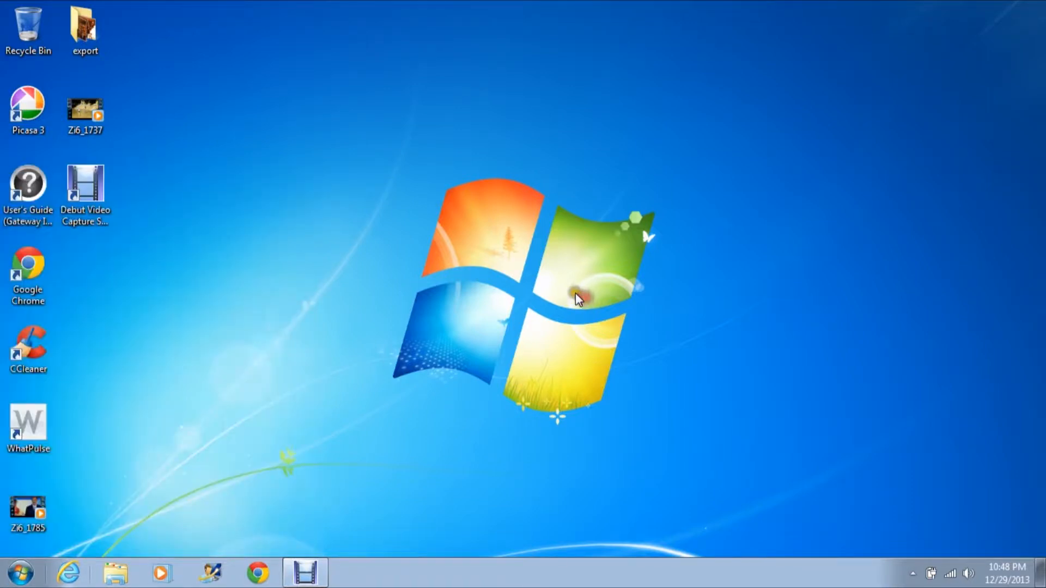
pyautogui.moveTo(503, 303)
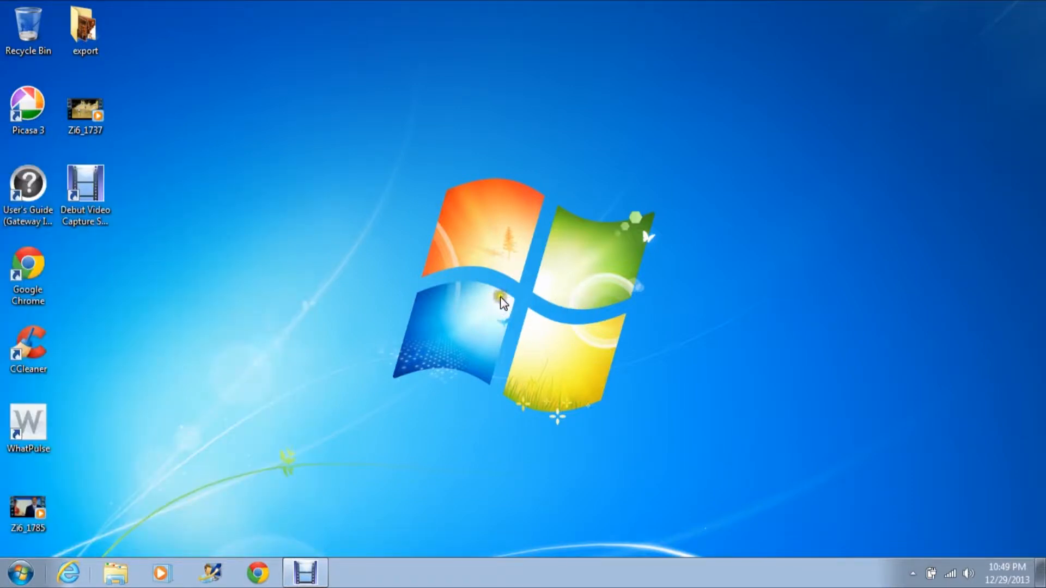
# Bring up the Run dialog with cmd entered as the program to launch
pyautogui.click(28, 510)
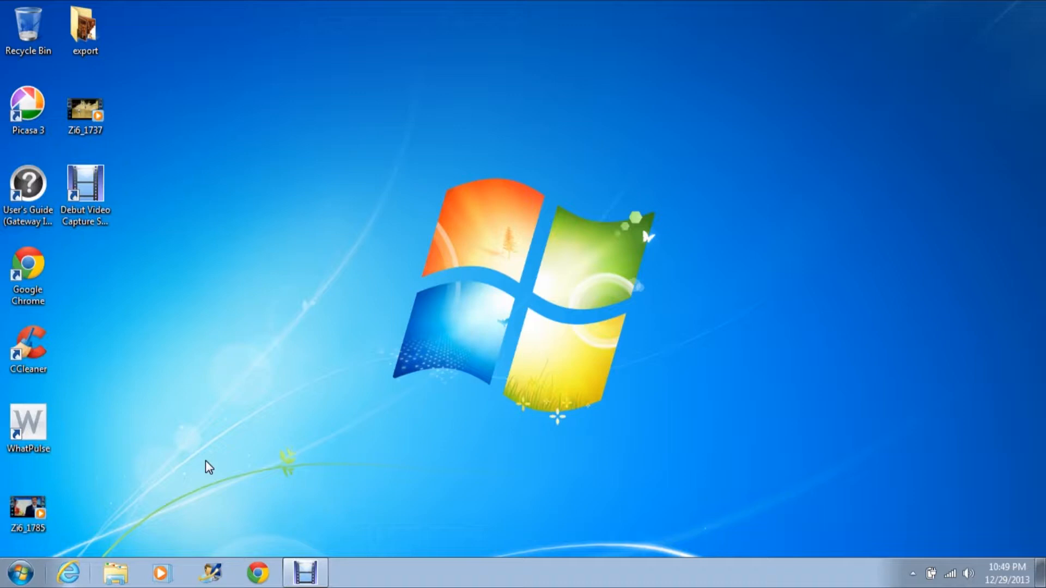
pyautogui.moveTo(120, 509)
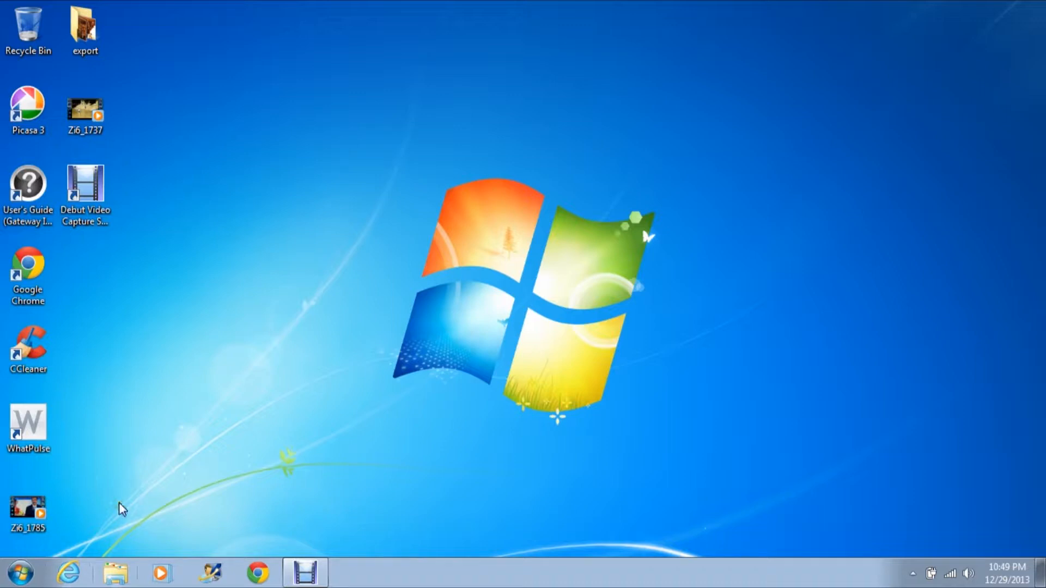
pyautogui.moveTo(265, 545)
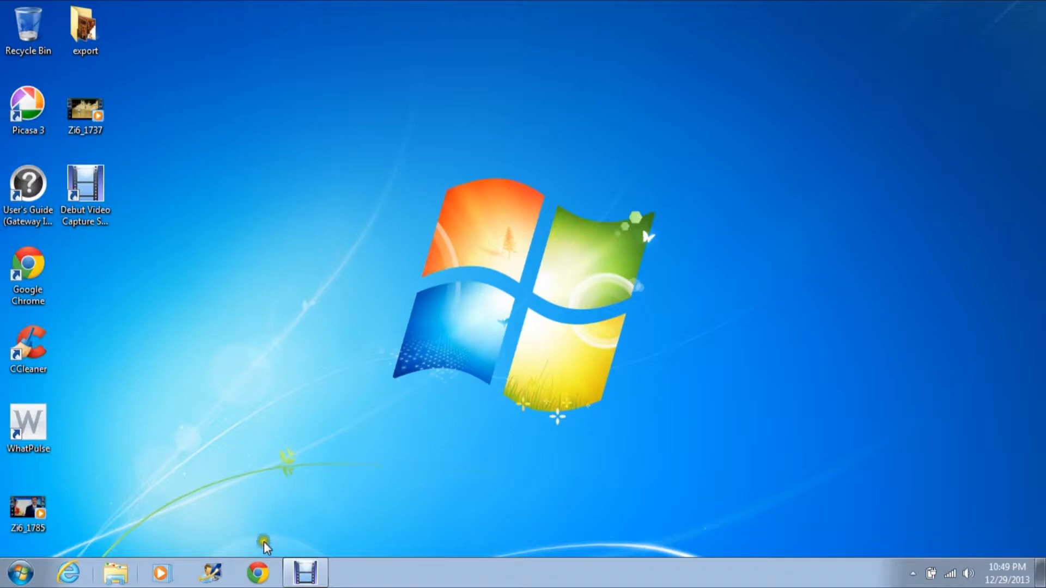
pyautogui.moveTo(457, 448)
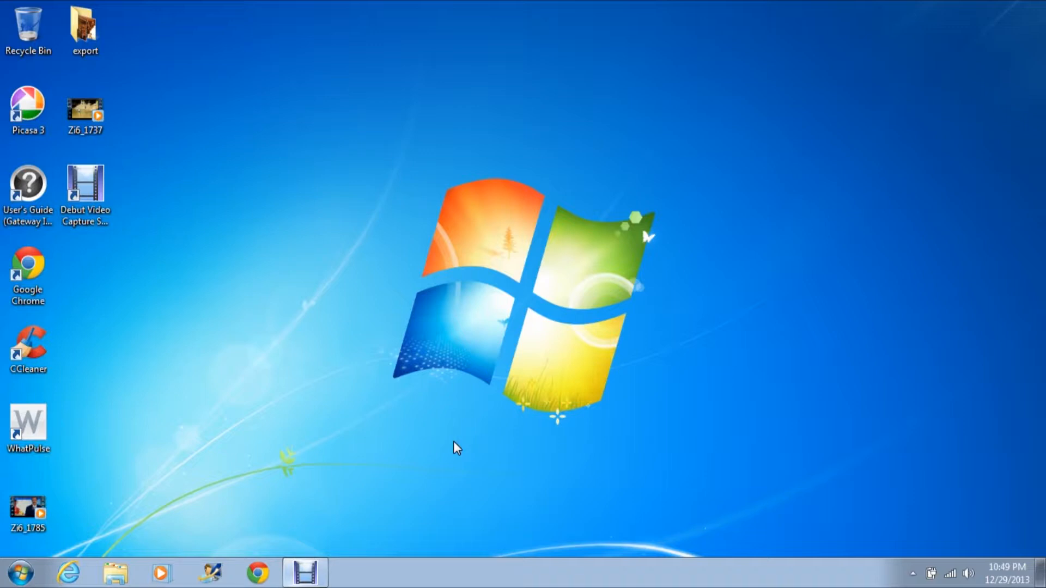
pyautogui.press('Win+r')
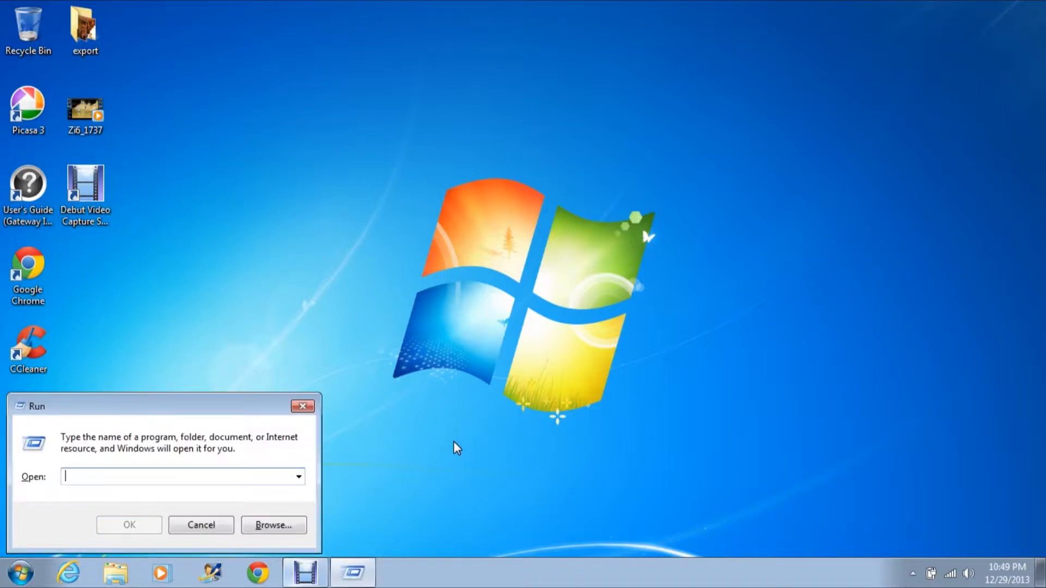
pyautogui.write('cmd')
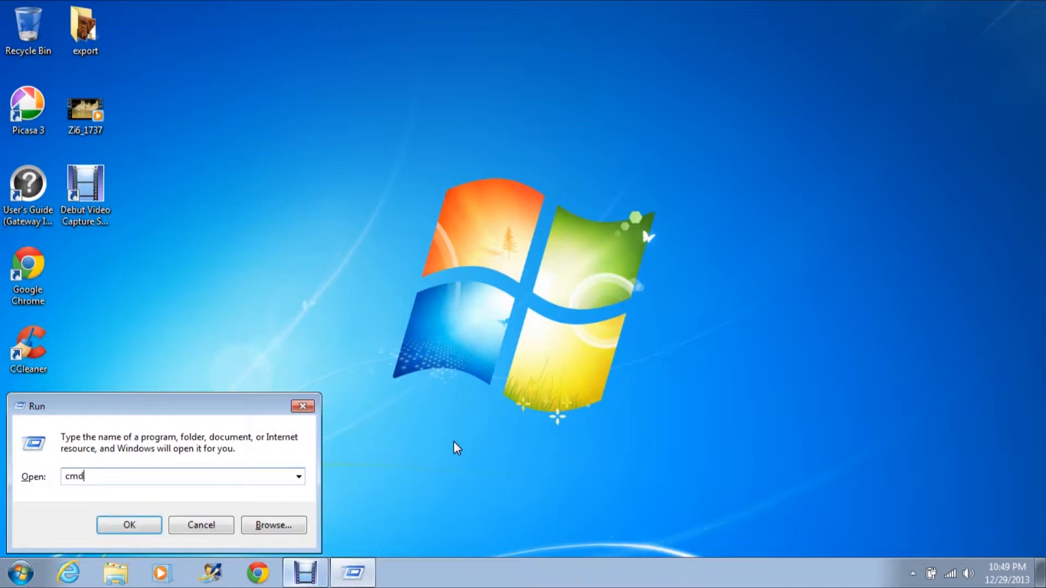
# Launch Command Prompt and enter netsh wlan delete profile name="AT&T"
pyautogui.click(128, 525)
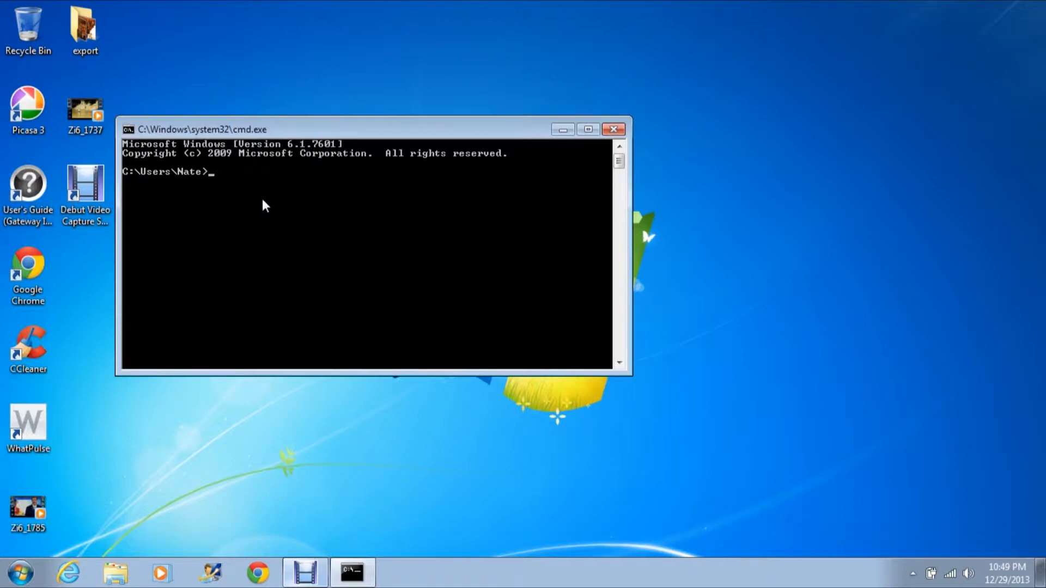
pyautogui.write('netsh wlan d')
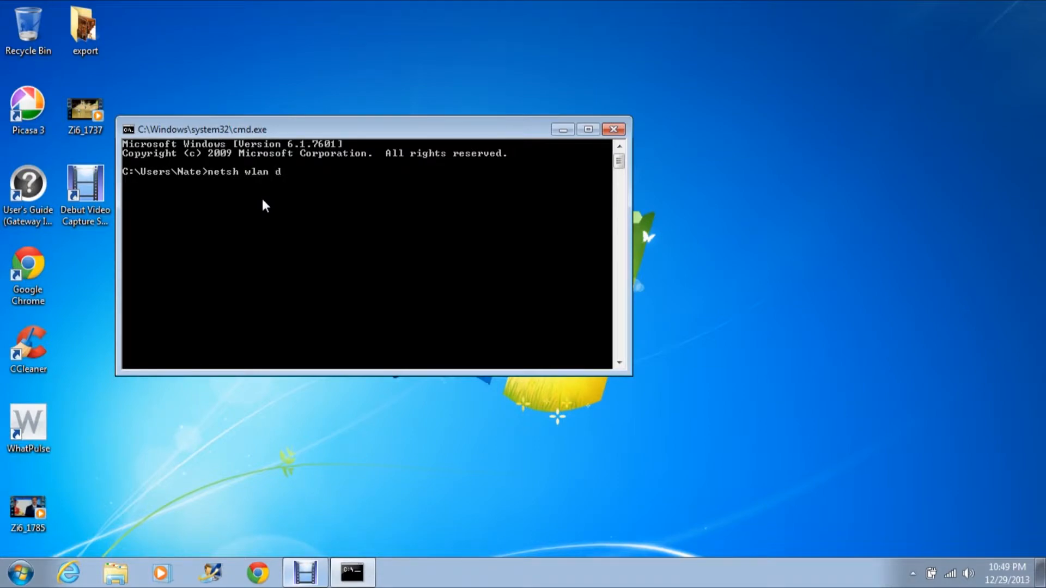
pyautogui.write('elete')
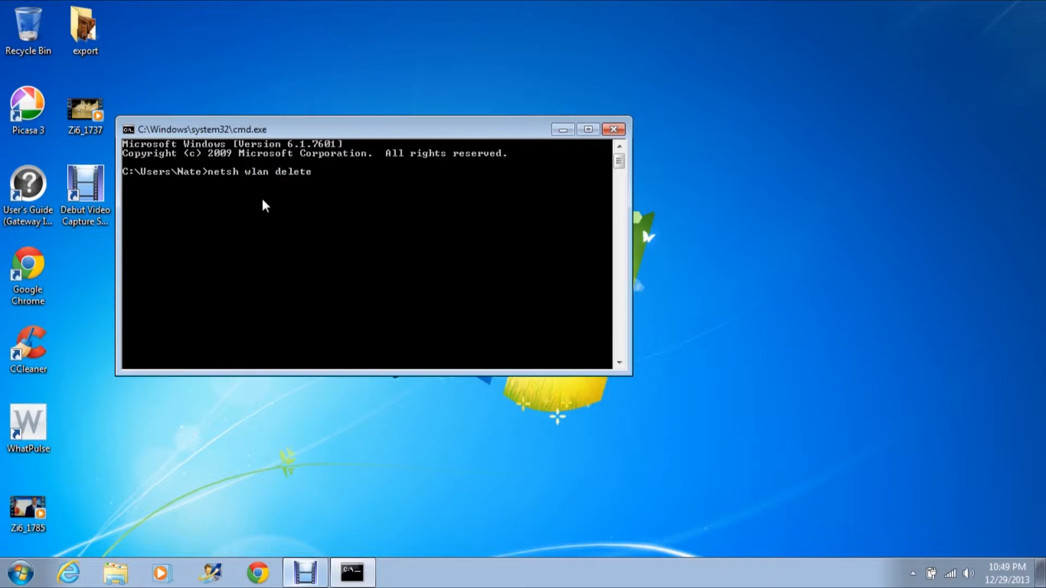
pyautogui.write('pr')
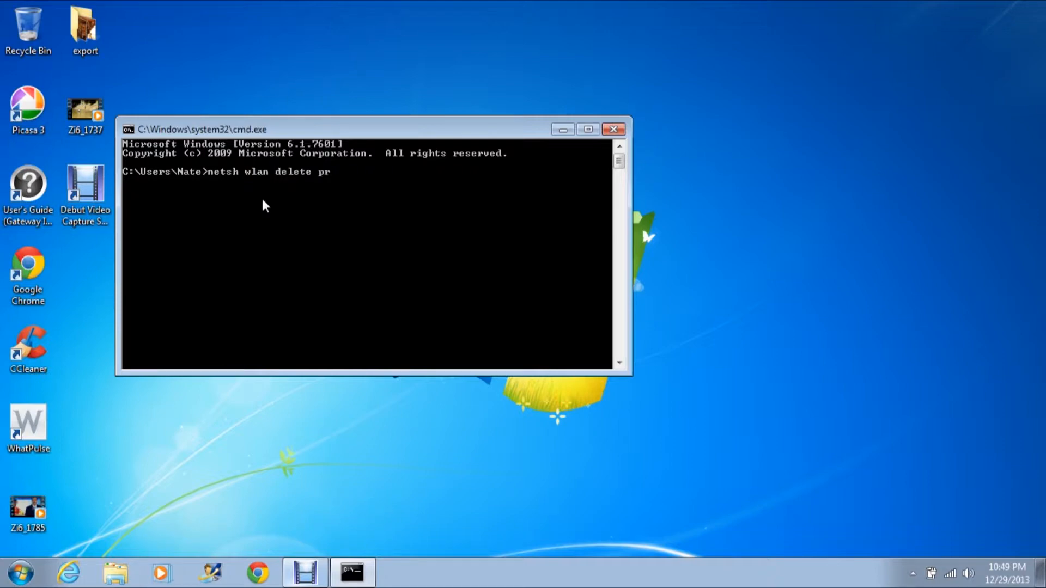
pyautogui.write('ofile')
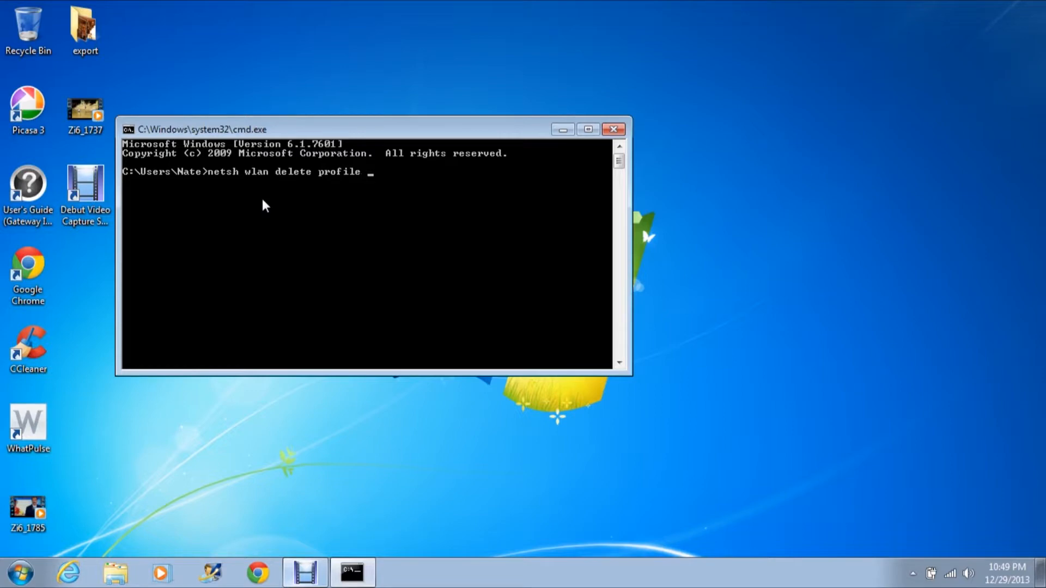
pyautogui.write('name="')
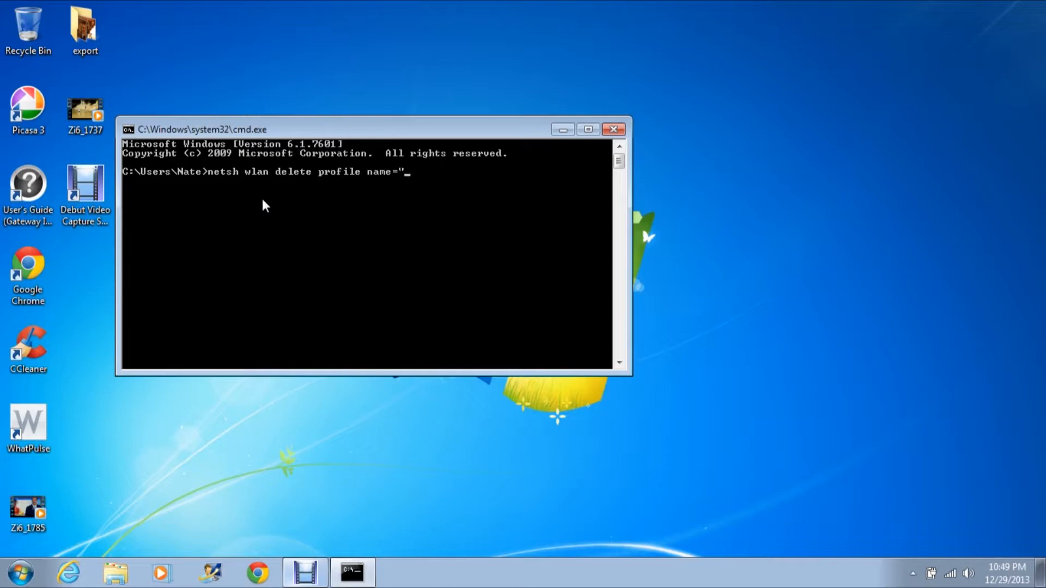
pyautogui.write('AT&')
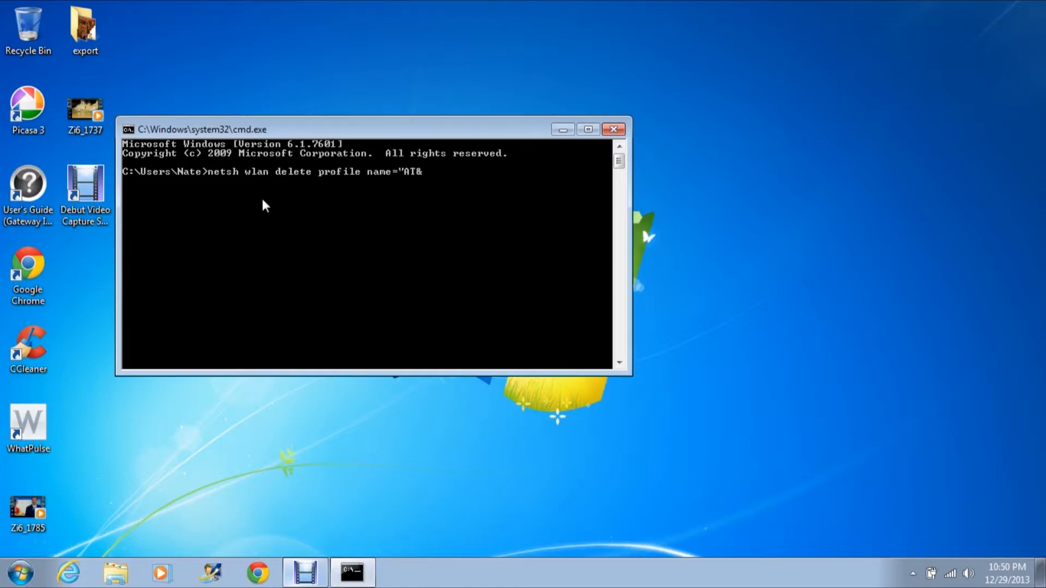
pyautogui.write('T"')
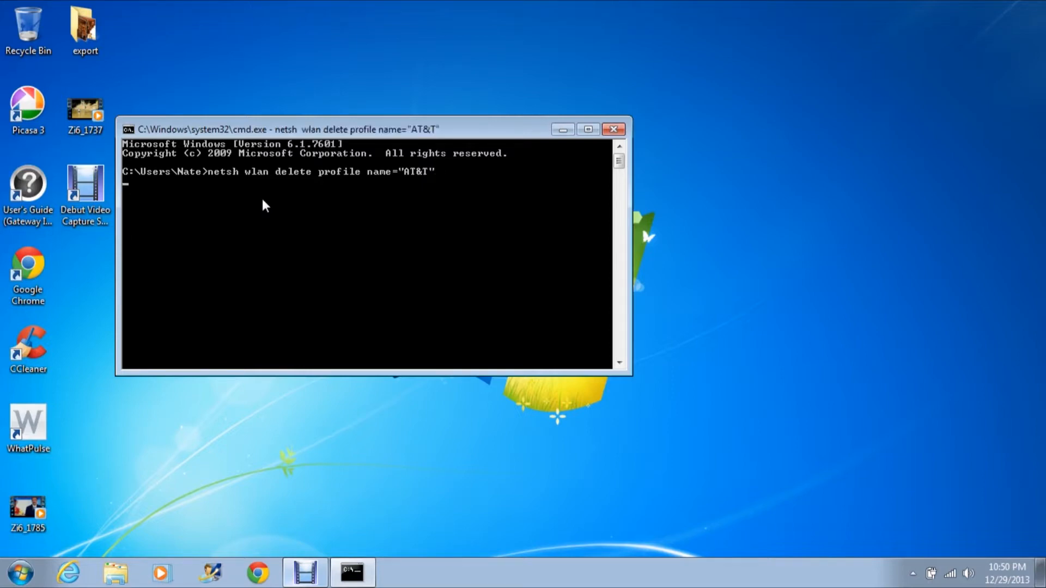
# Run the netsh command to delete the AT&T wireless profile
pyautogui.press('Enter')
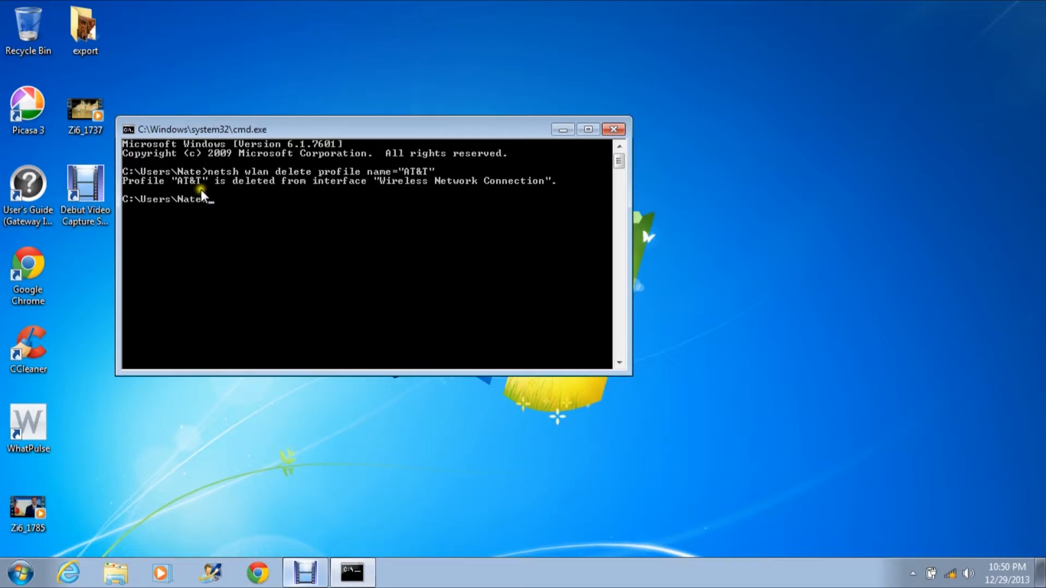
pyautogui.moveTo(419, 195)
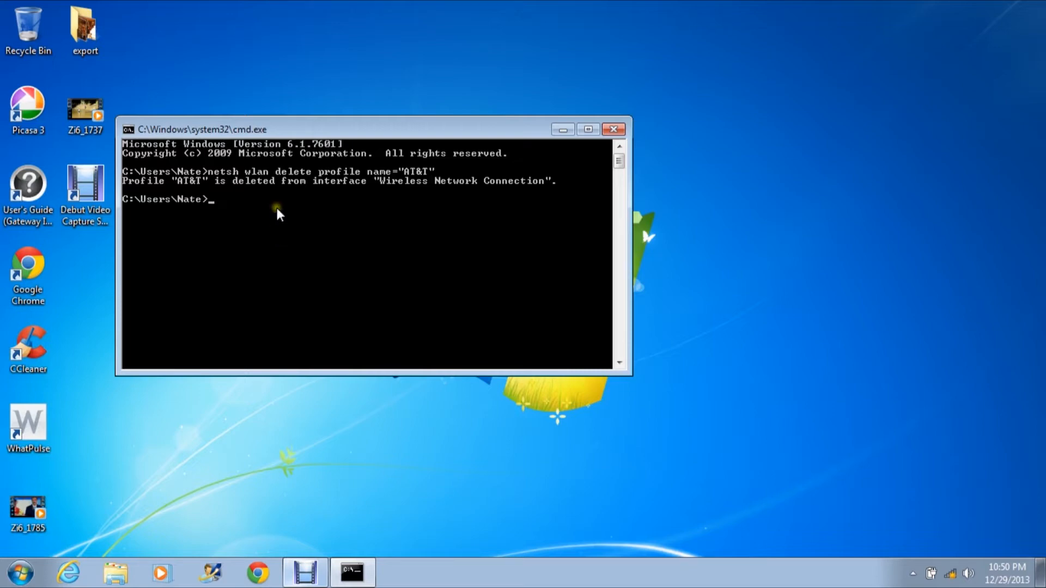
# Type a second netsh wlan delete profile name=" command, leaving the name unfilled
pyautogui.write('nets')
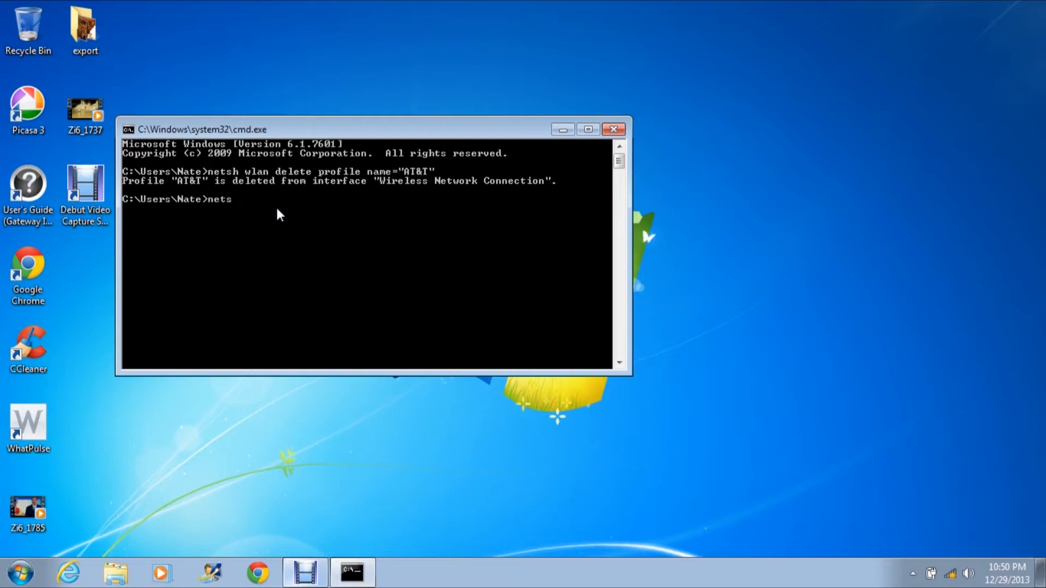
pyautogui.write('h wlan delete [r')
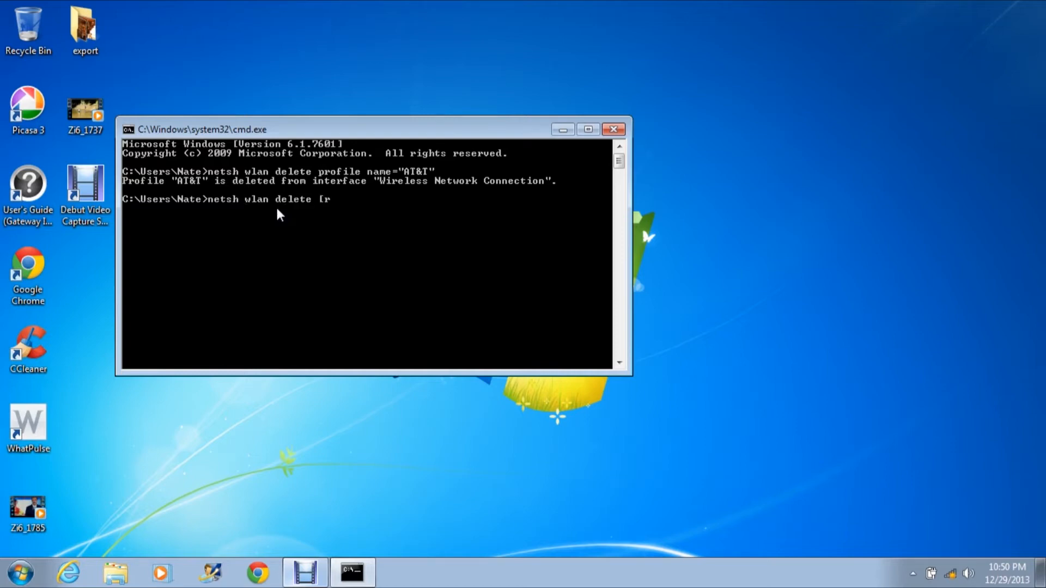
pyautogui.write('profi')
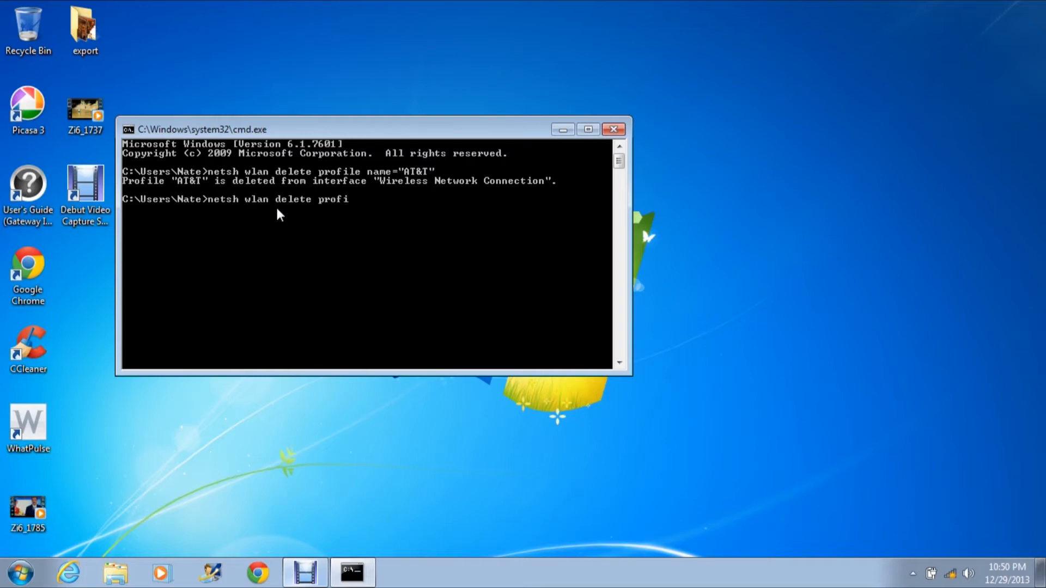
pyautogui.write('le name')
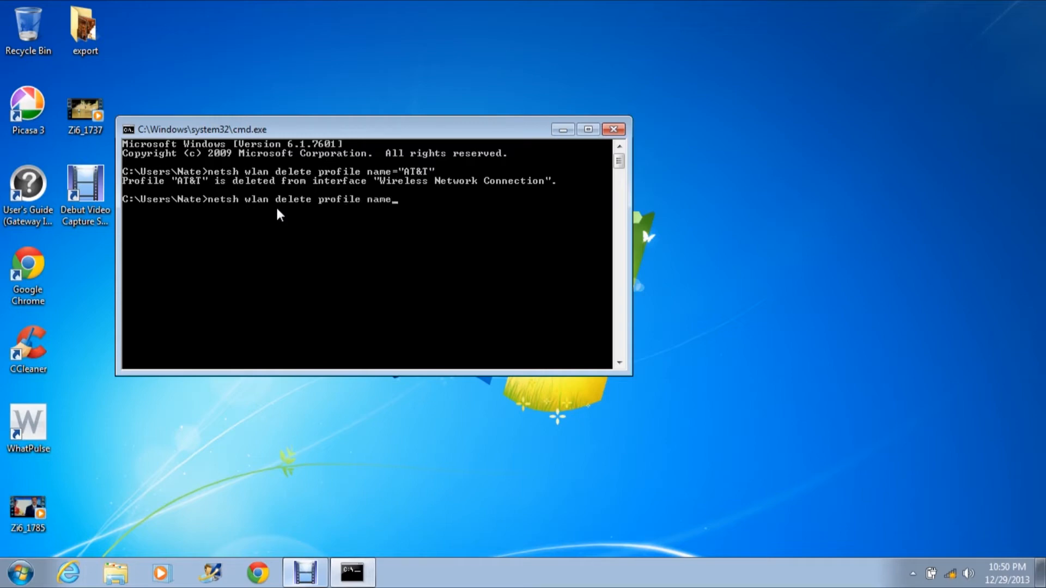
pyautogui.write('="')
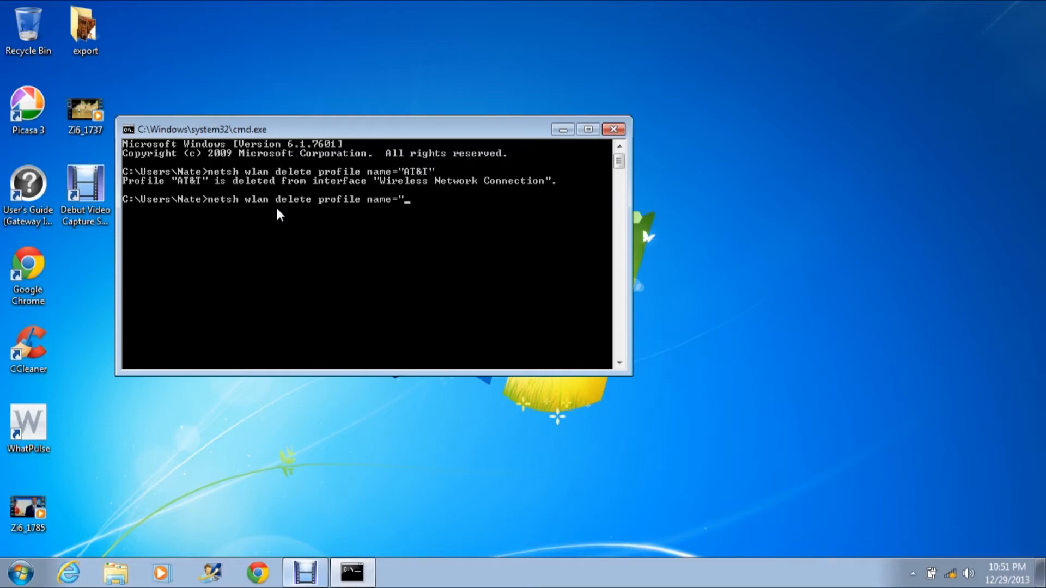